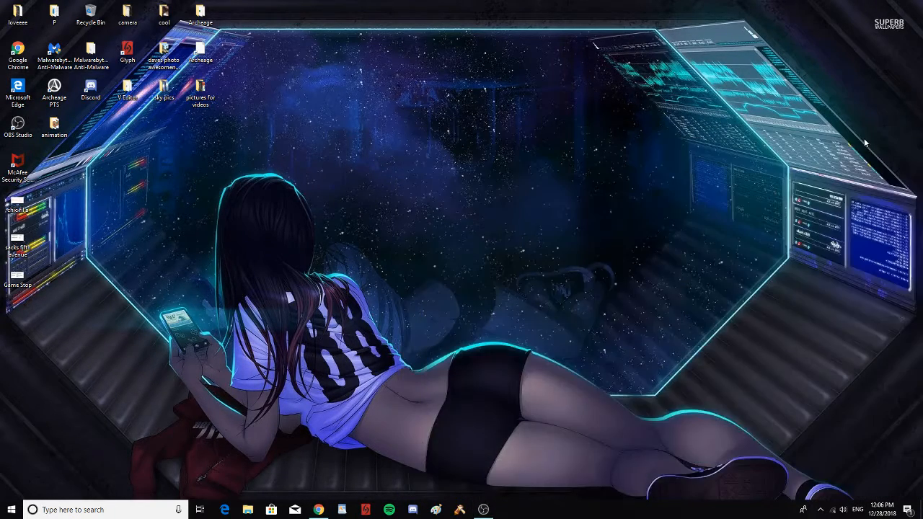
mouse_move(353, 467)
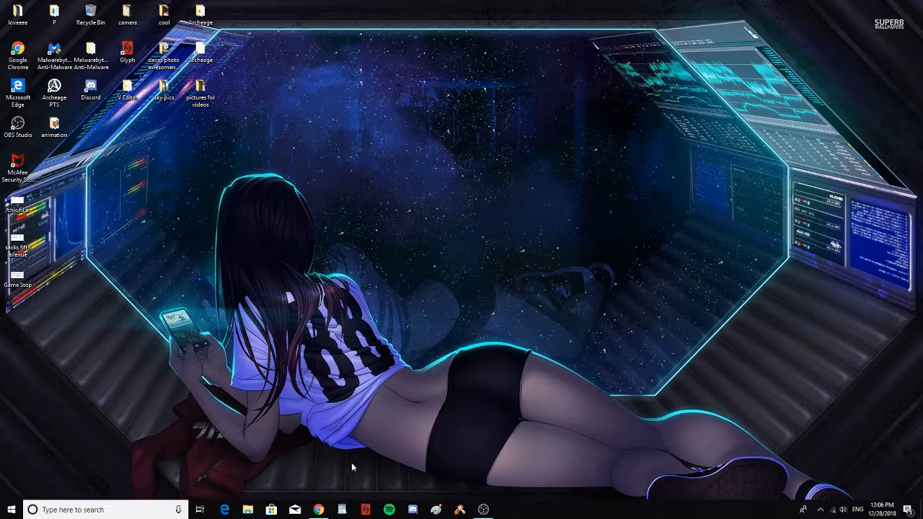
Bring Chrome forward to show the Google Images results for 'chick fil a logo'
left_click(318, 511)
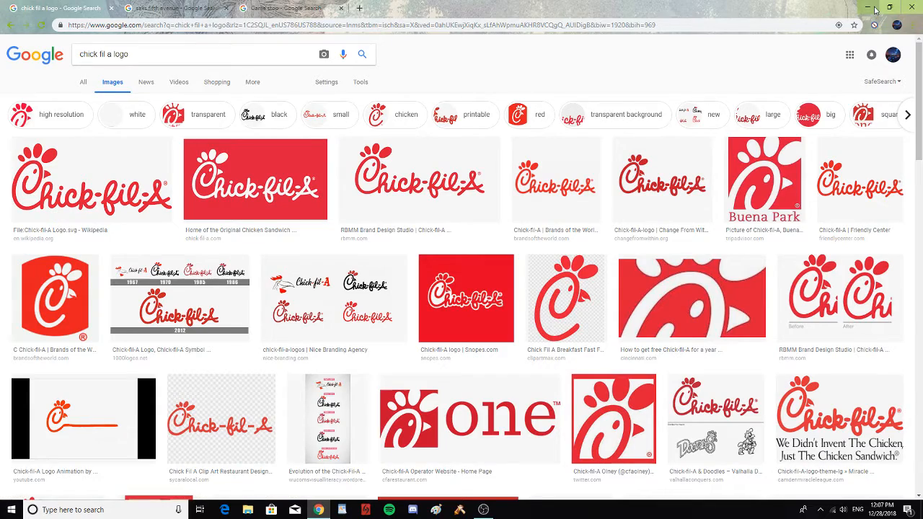
Show the chic fil a.png note comparing Chic-fil-a, Chick-fil-A and Chick-fil-a, then return to the logo results
left_click(872, 9)
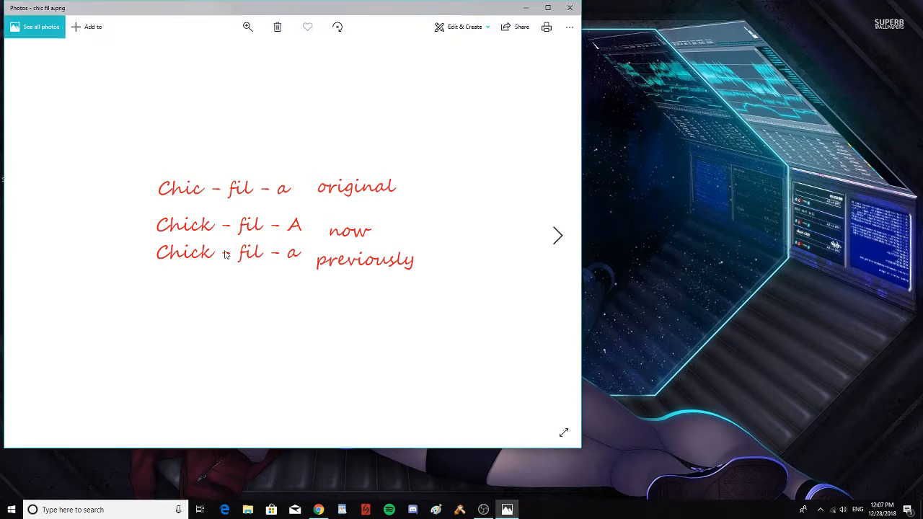
mouse_move(172, 201)
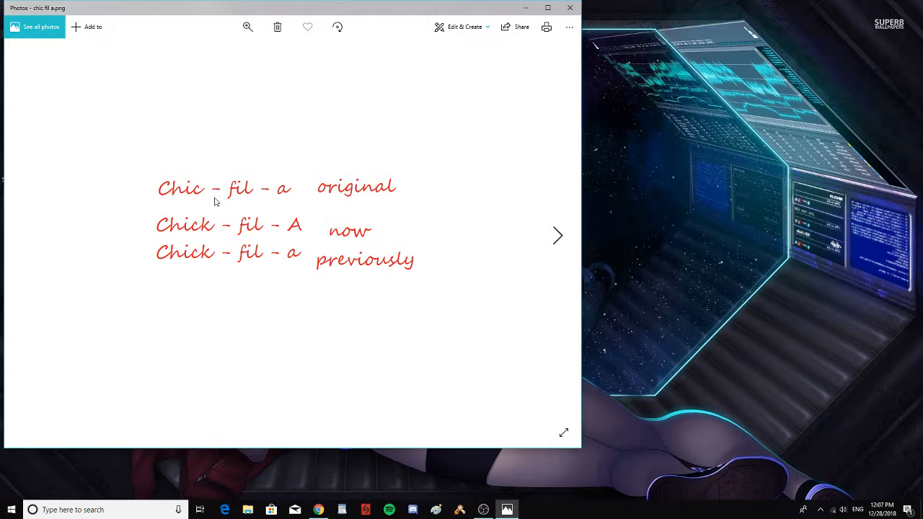
mouse_move(251, 202)
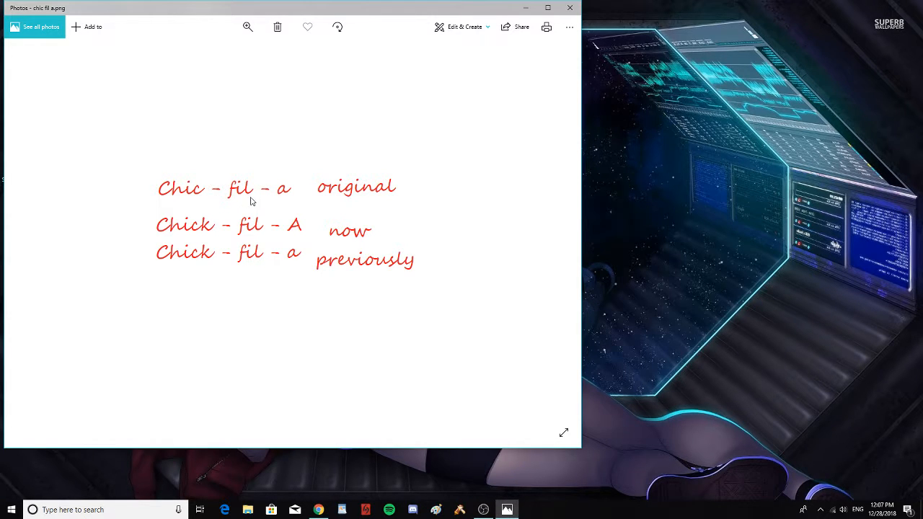
mouse_move(282, 207)
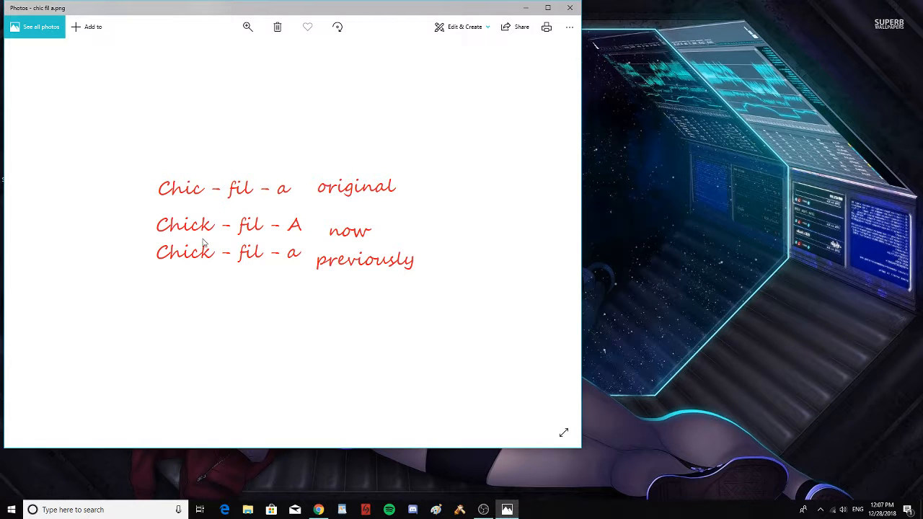
mouse_move(178, 242)
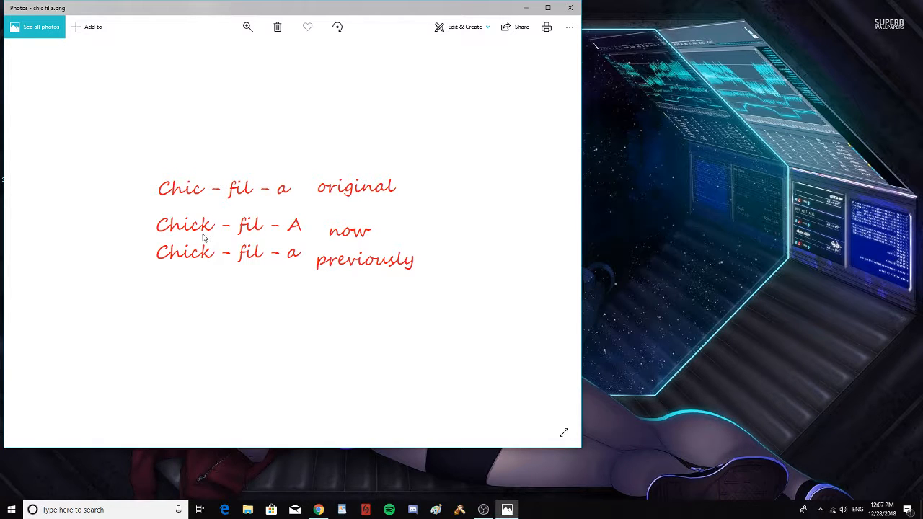
mouse_move(283, 238)
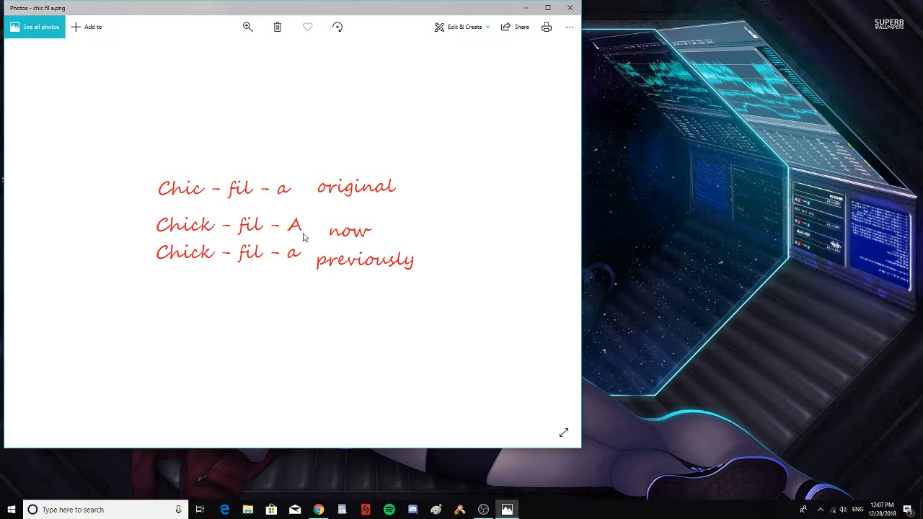
mouse_move(176, 271)
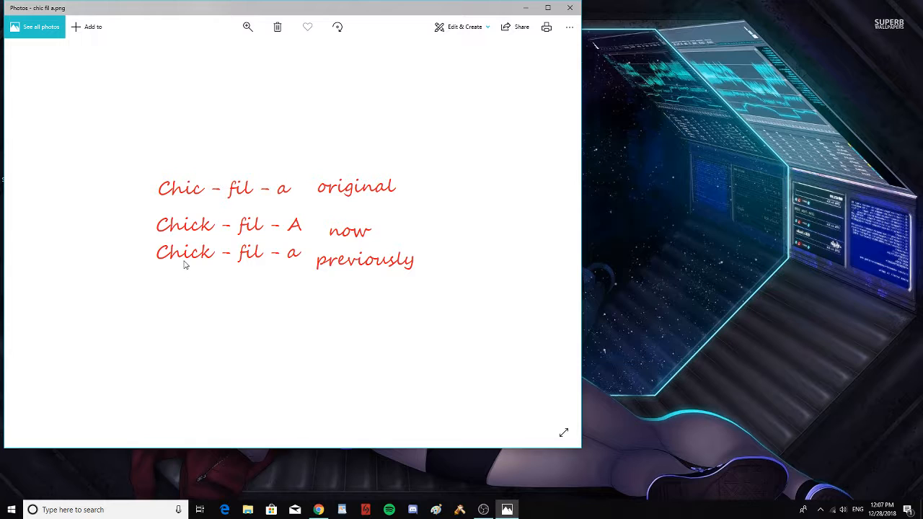
mouse_move(225, 268)
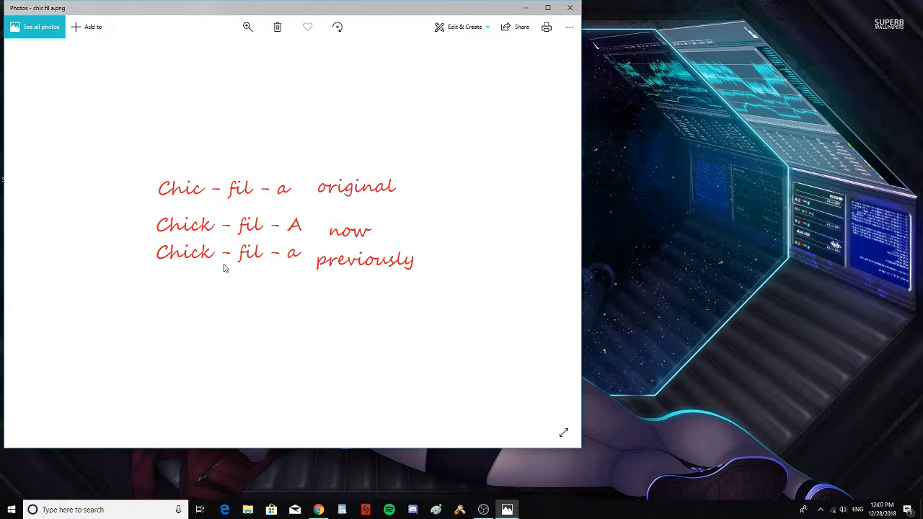
mouse_move(287, 267)
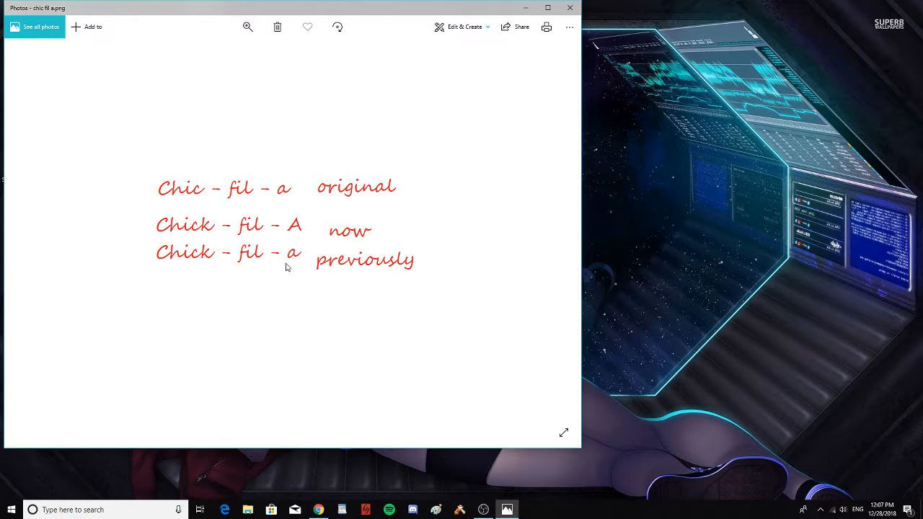
mouse_move(354, 268)
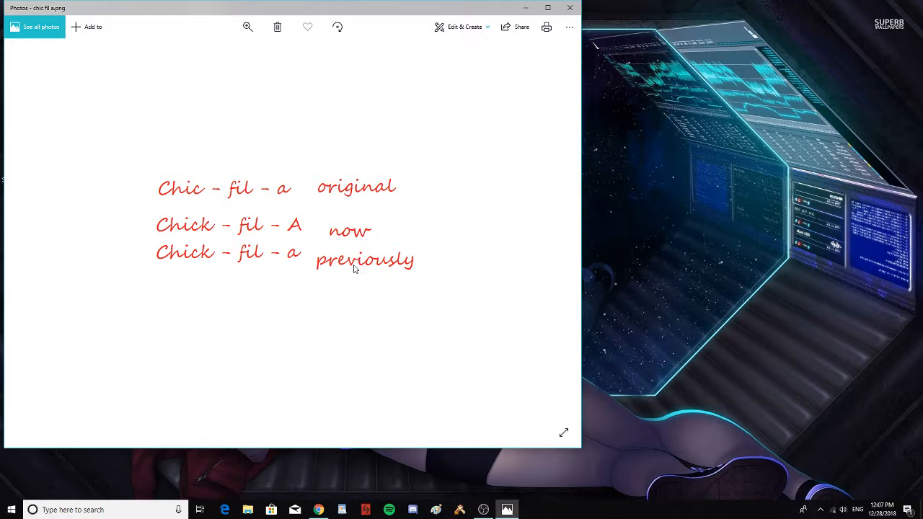
mouse_move(209, 197)
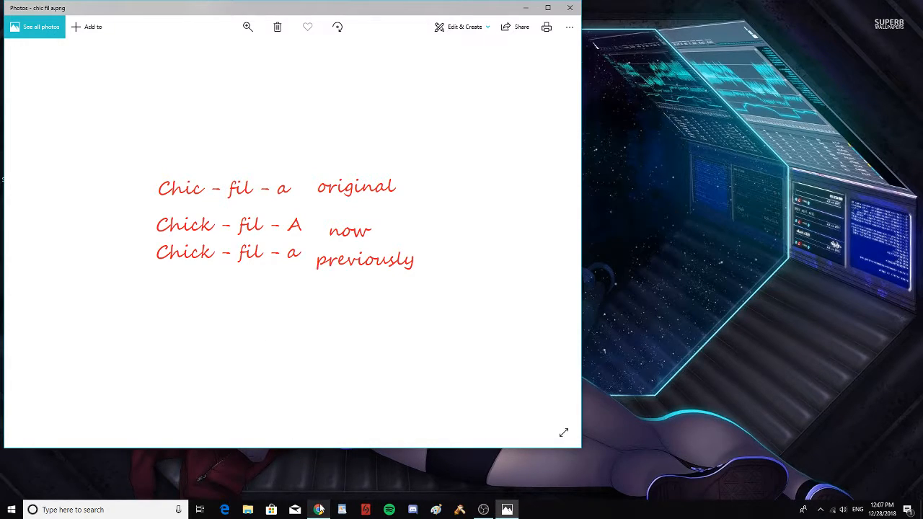
left_click(317, 511)
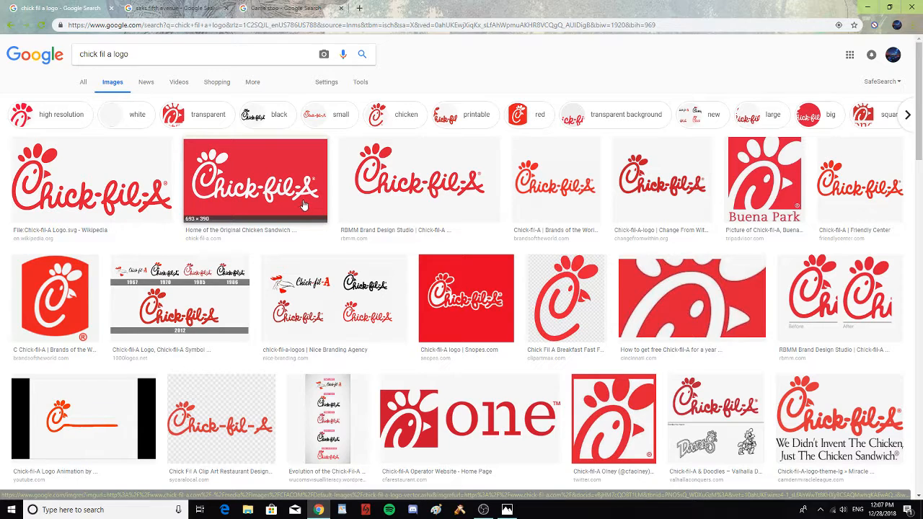
mouse_move(321, 208)
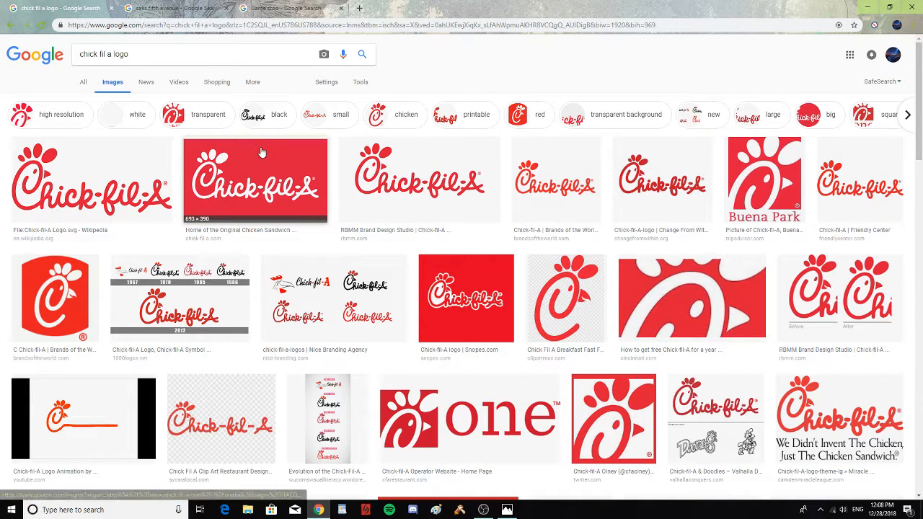
Switch Chrome to the Saks Fifth Avenue image results with a storefront photo previewed
left_click(173, 8)
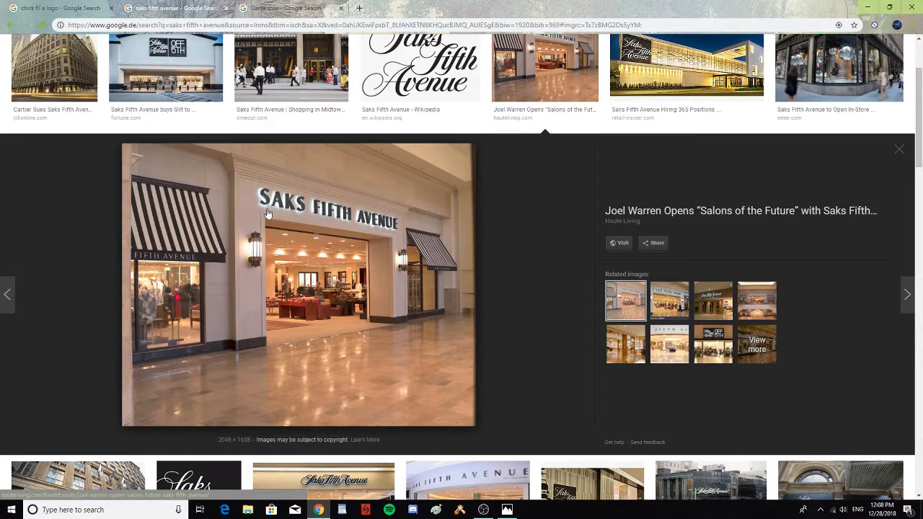
mouse_move(288, 213)
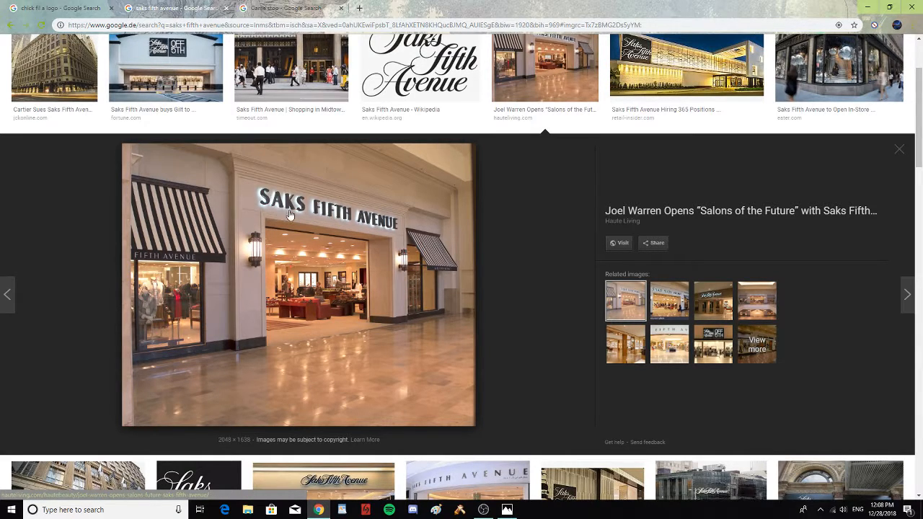
mouse_move(297, 277)
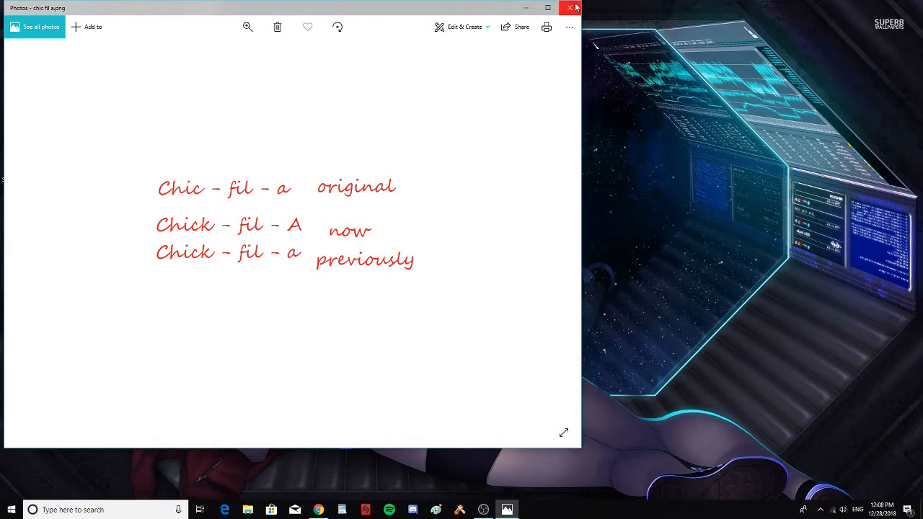
Close the Chick-fil-A spelling image in Photos, leaving the desktop showing
left_click(570, 8)
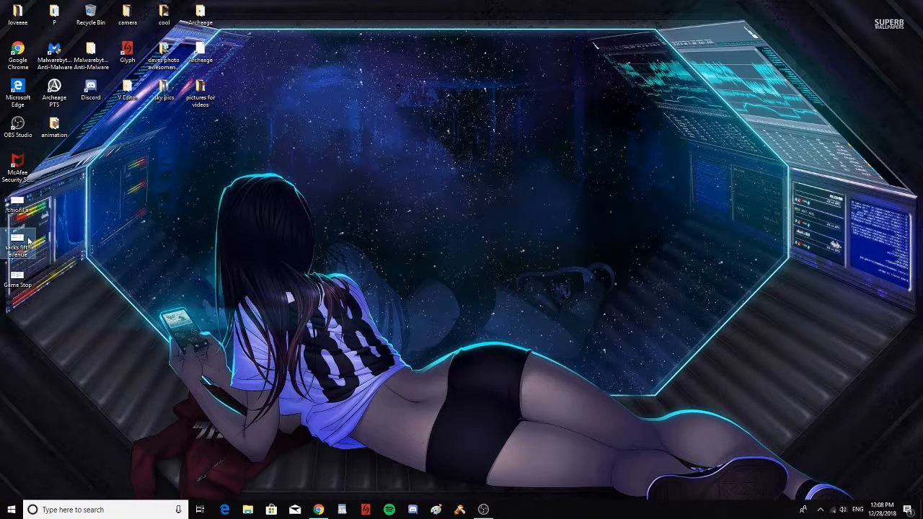
Open sacks fifth avenue.png comparing 'sacks fifth avenue' original with 'saks fifth avenue' now
double_click(17, 246)
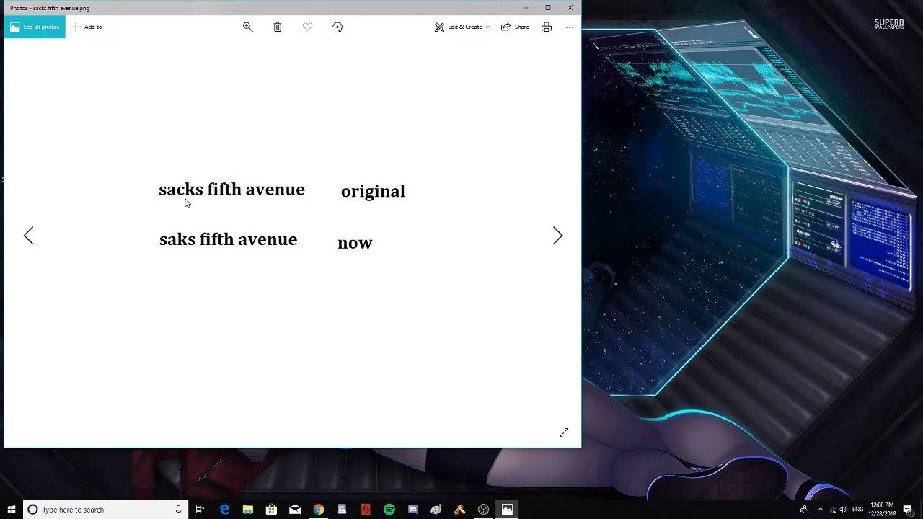
mouse_move(176, 201)
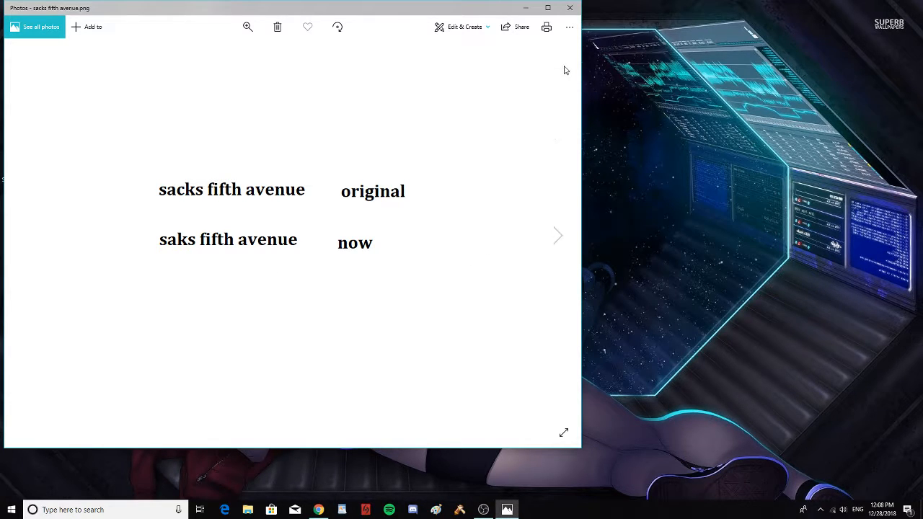
Bring Chrome forward to show the real 'SAKS FIFTH AVENUE' storefront sign
left_click(569, 7)
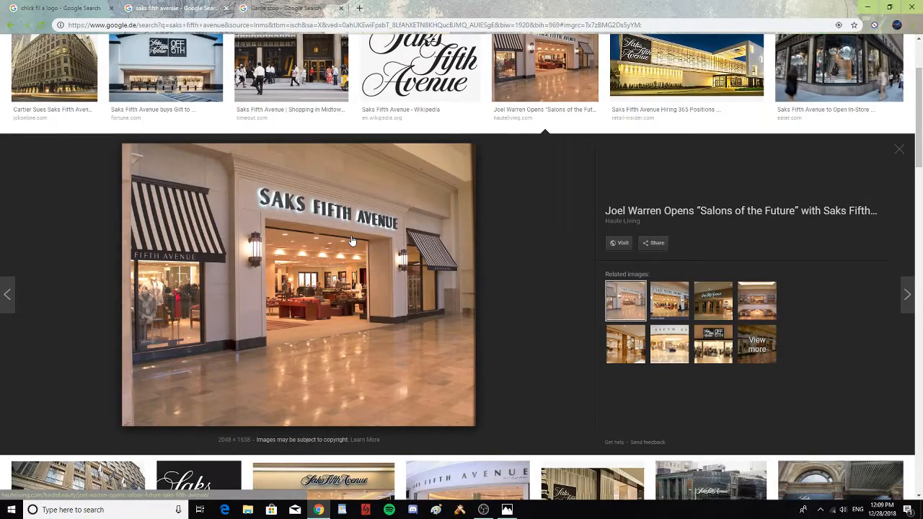
mouse_move(360, 237)
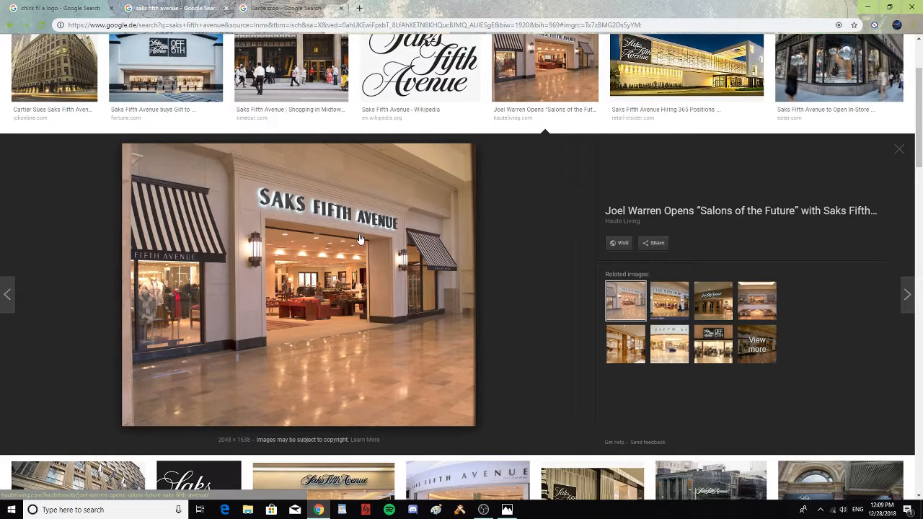
mouse_move(639, 147)
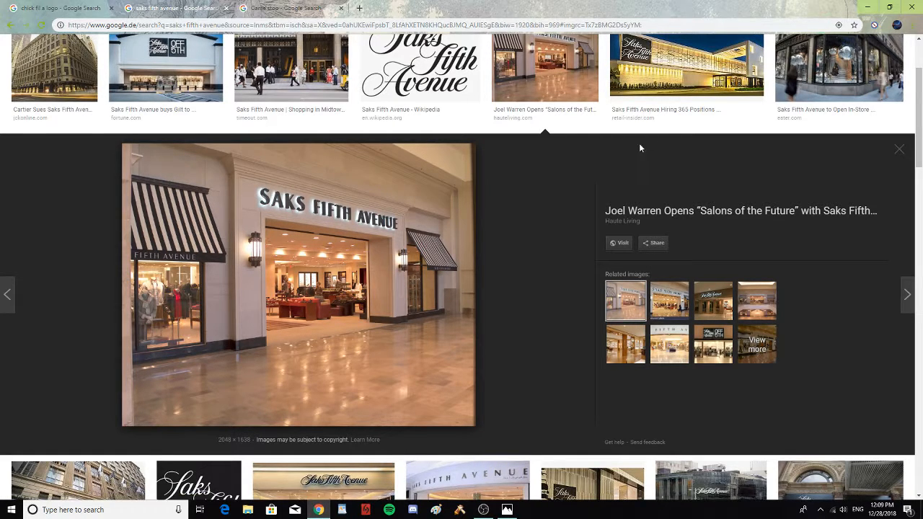
mouse_move(294, 9)
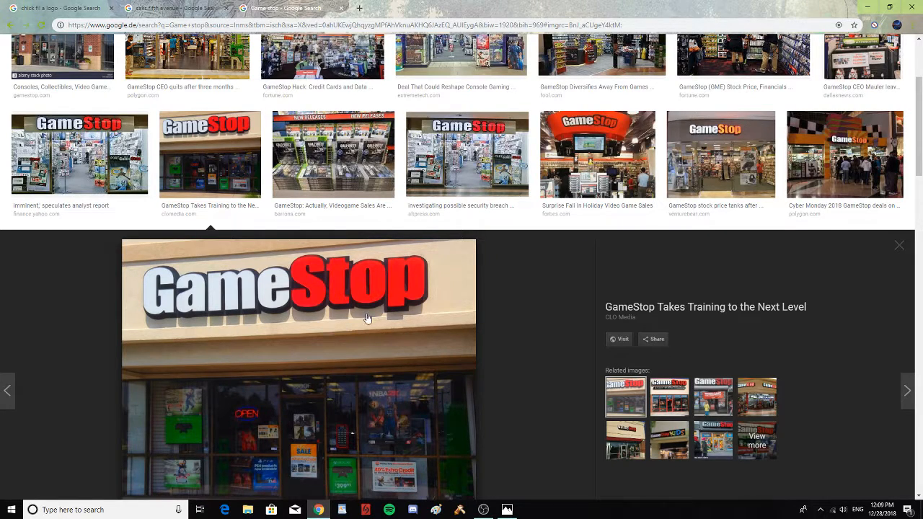
mouse_move(438, 319)
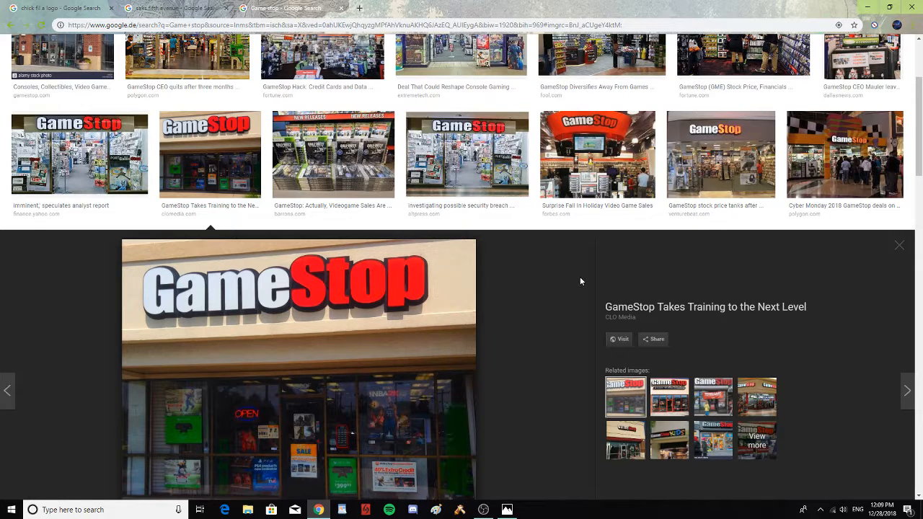
mouse_move(628, 289)
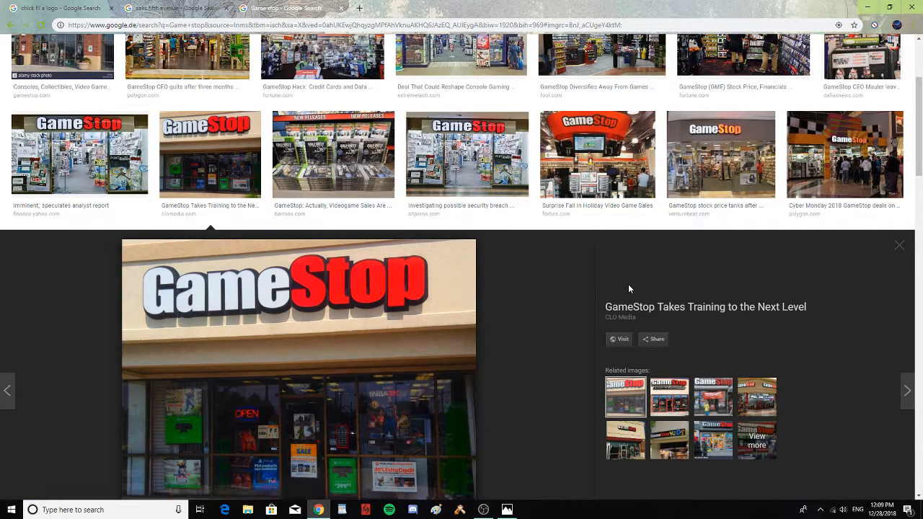
mouse_move(407, 316)
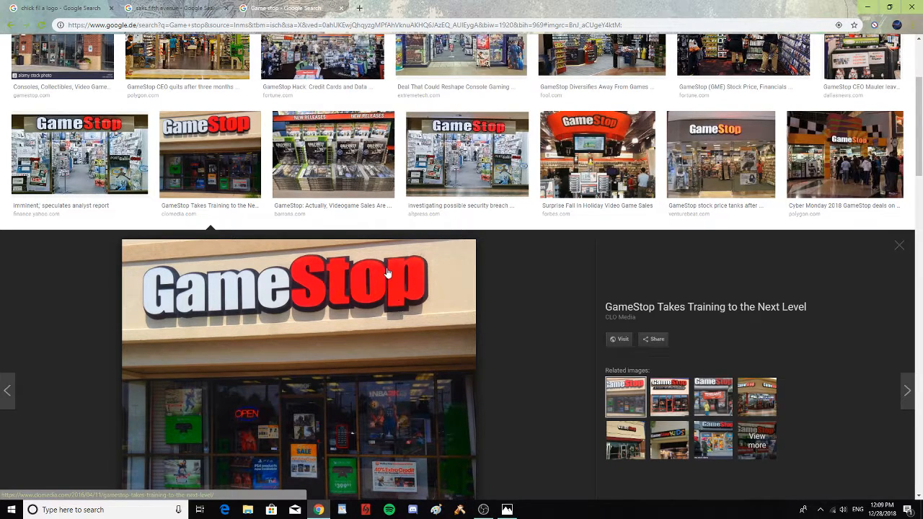
mouse_move(385, 258)
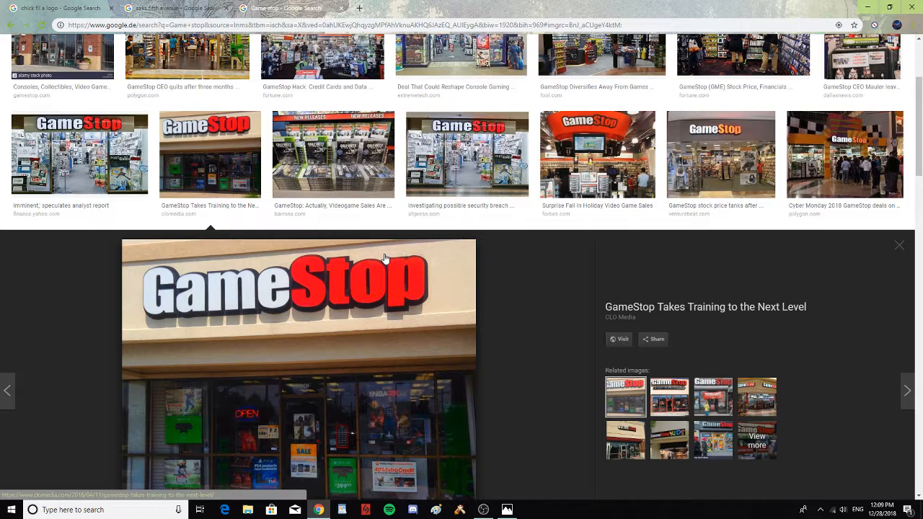
mouse_move(349, 261)
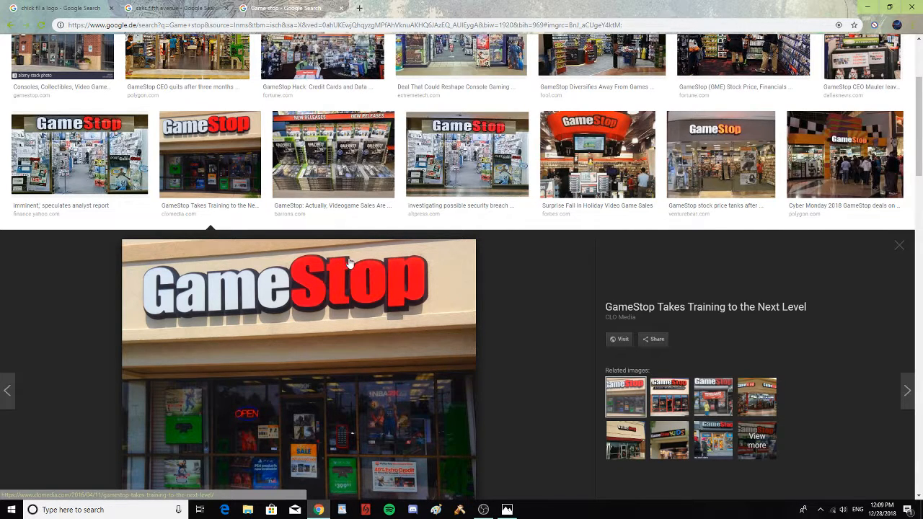
mouse_move(342, 261)
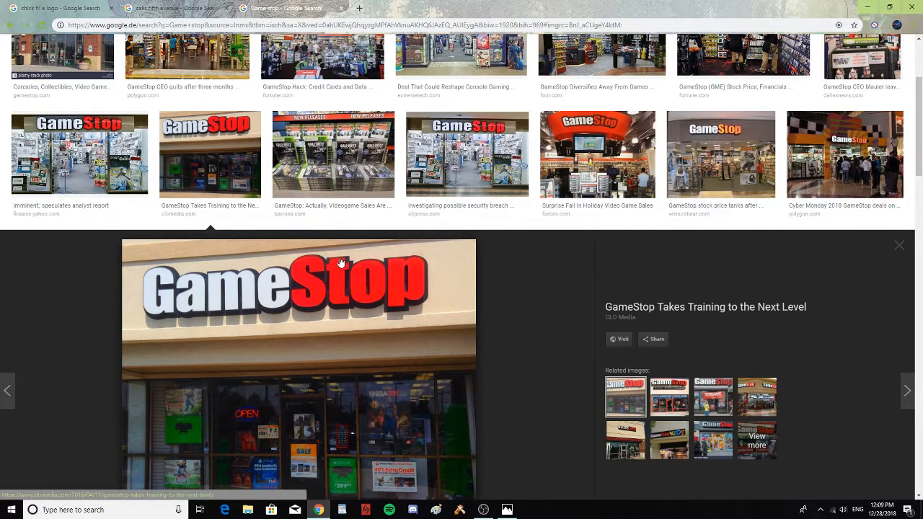
mouse_move(664, 250)
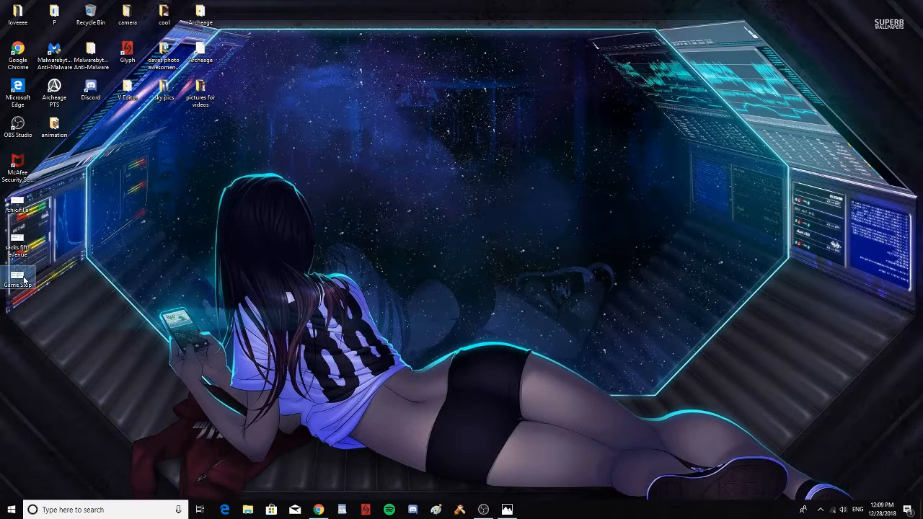
View the GameStop note comparing 'Game Stop' original with 'GameStop' now, close it, and bring up OBS Studio
double_click(18, 271)
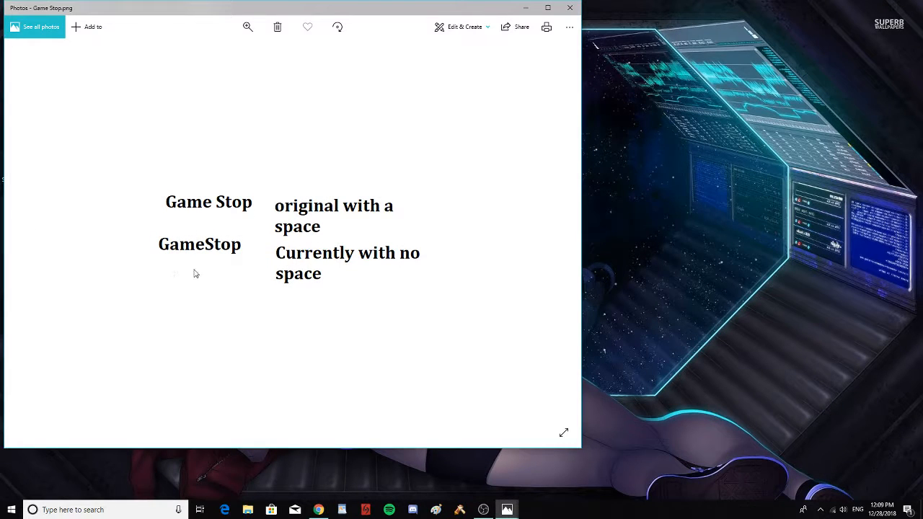
mouse_move(288, 238)
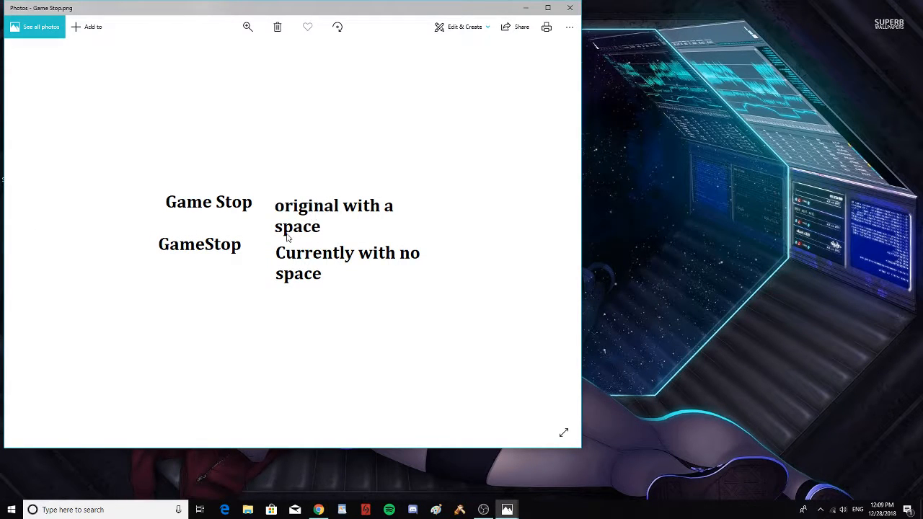
mouse_move(181, 260)
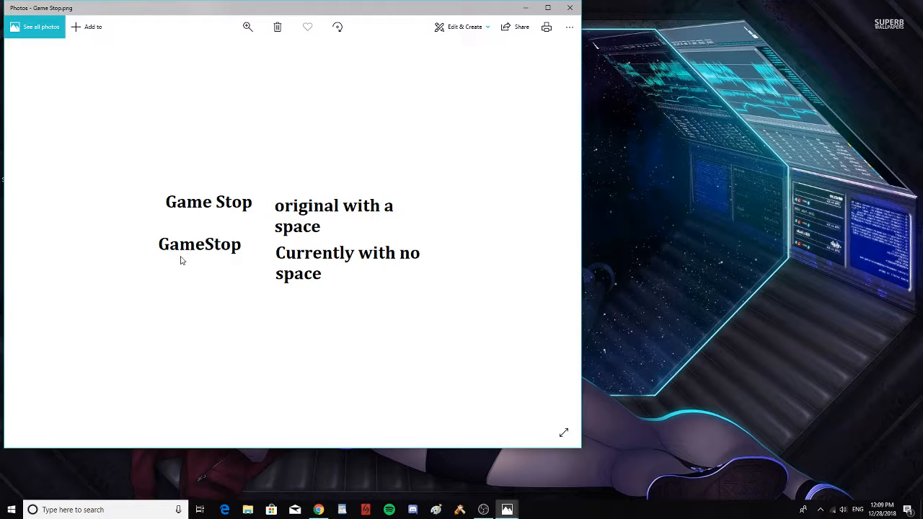
mouse_move(240, 256)
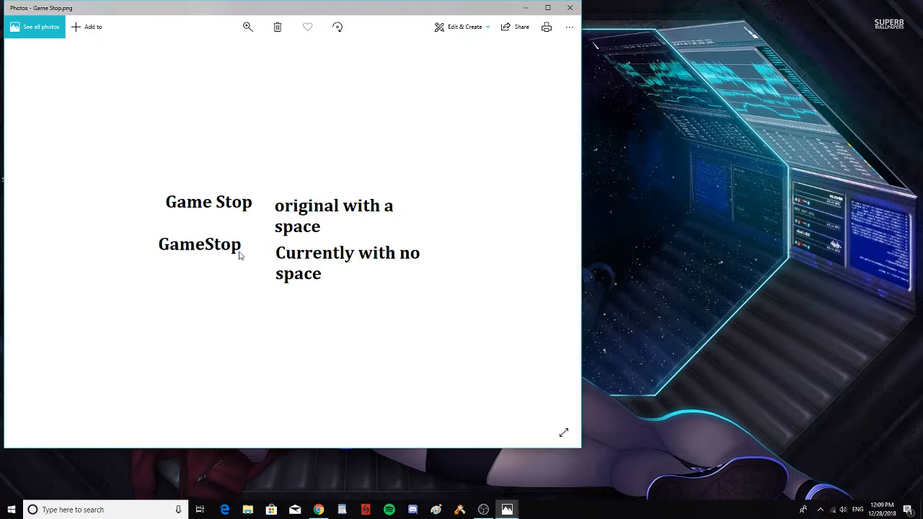
mouse_move(569, 26)
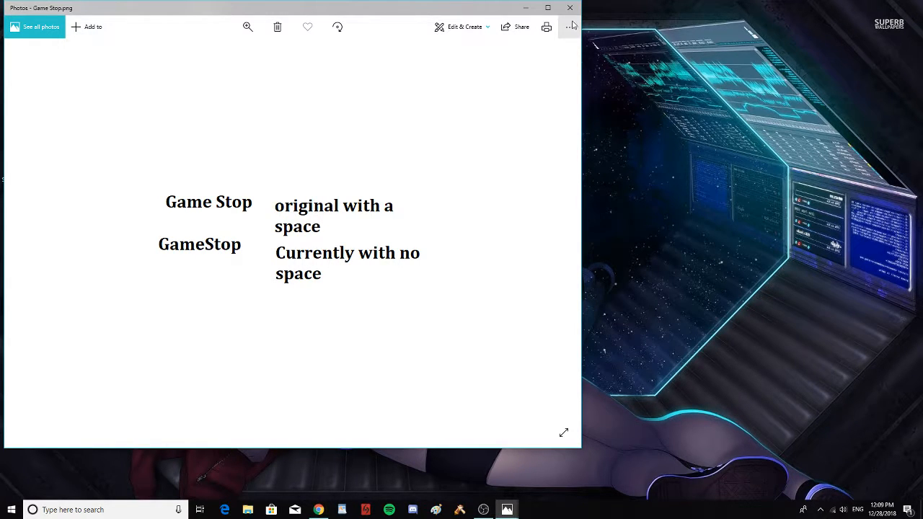
left_click(548, 8)
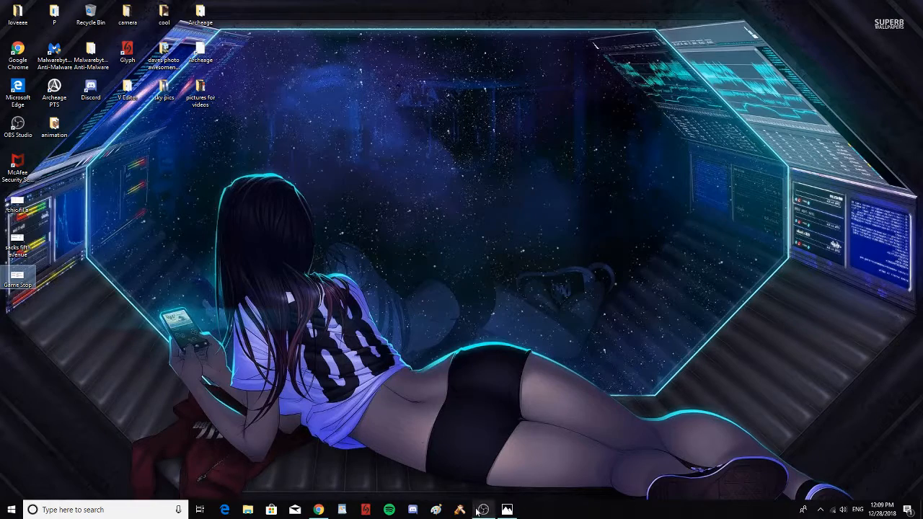
left_click(483, 510)
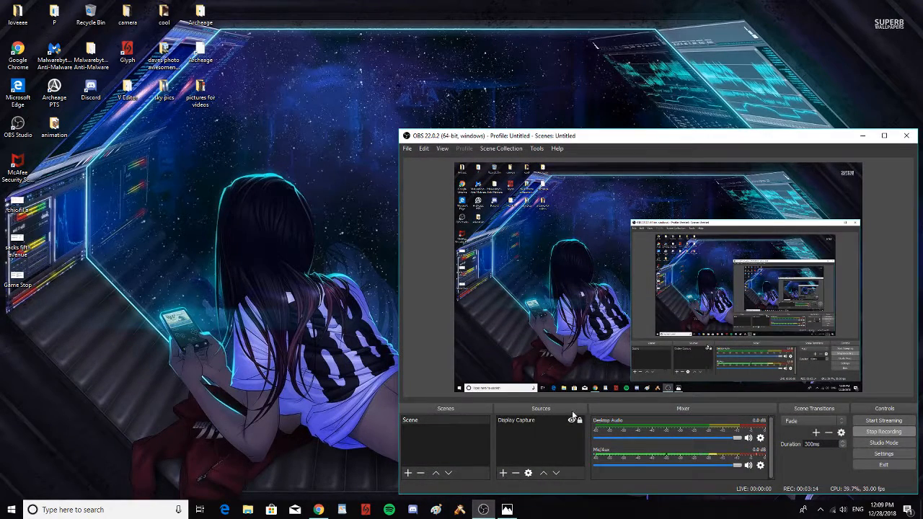